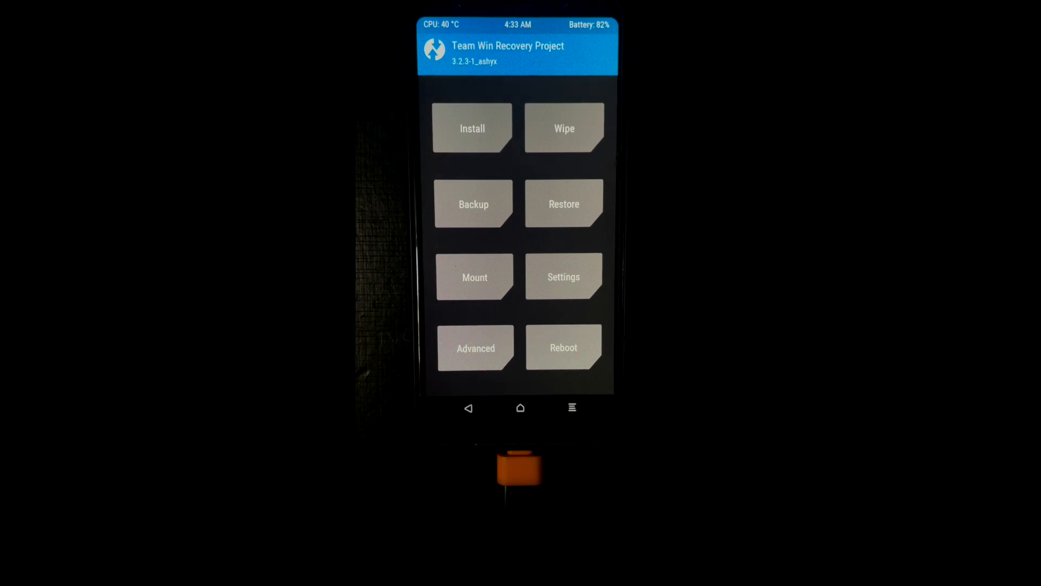
Flash the Quantum-Quack-A750F-V2.5-GSI.zip kernel package from the USB OTG kernel folder.
click(472, 128)
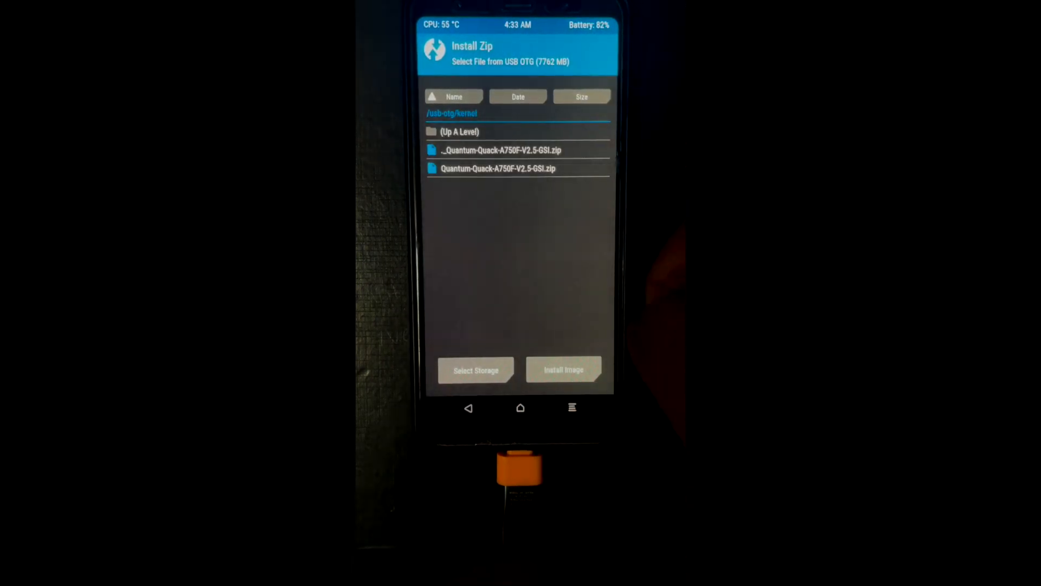
click(498, 168)
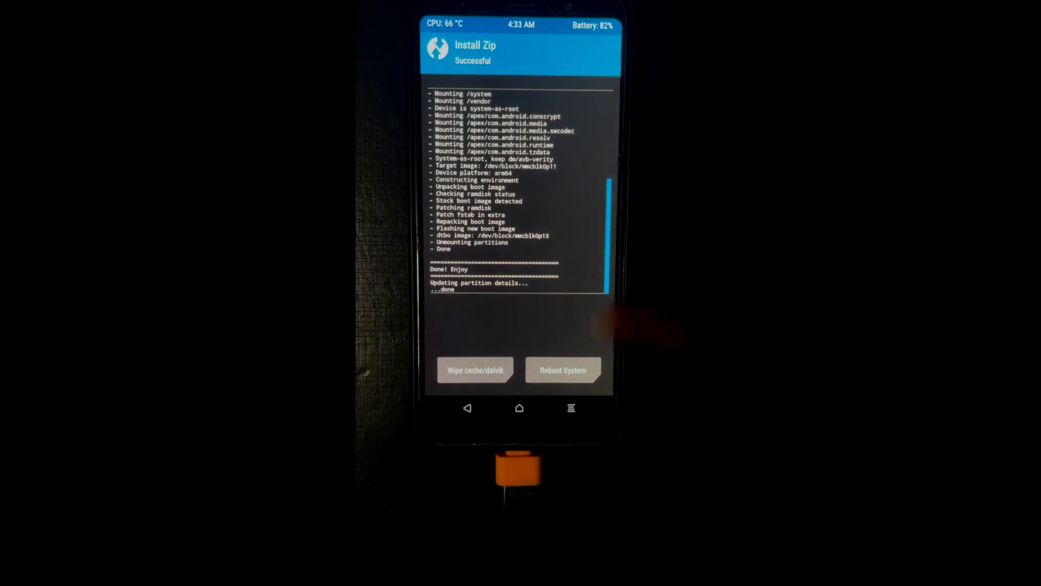
Flash OctaviOS-v2.9-arm64_bvN-20210918-Official.img from the GSI folder as a System Image.
click(466, 408)
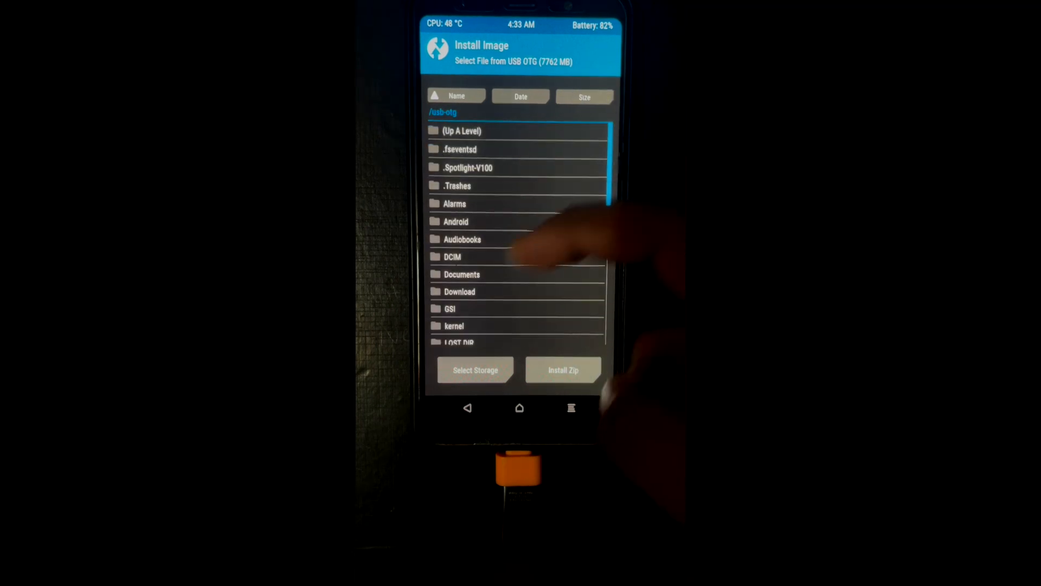
click(449, 308)
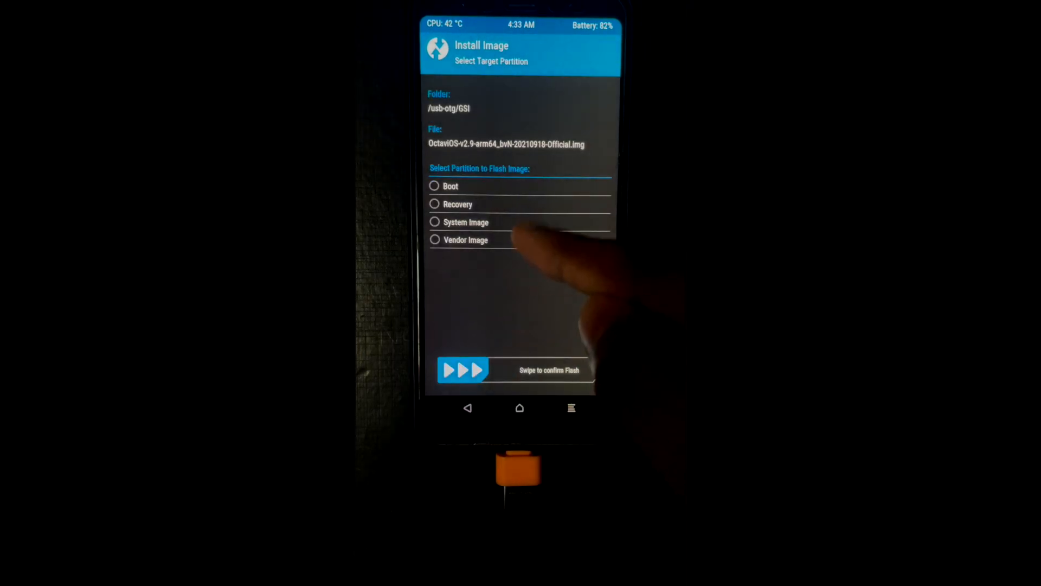
drag(455, 369, 584, 370)
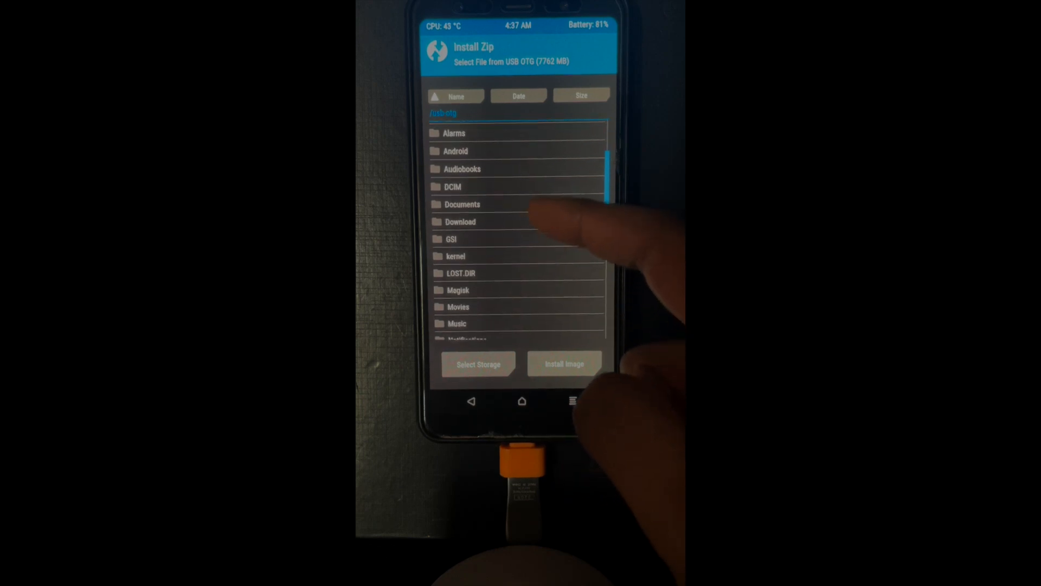
Flash Magisk-v21.4.zip from the USB drive's Magisk folder.
scroll(down, 3)
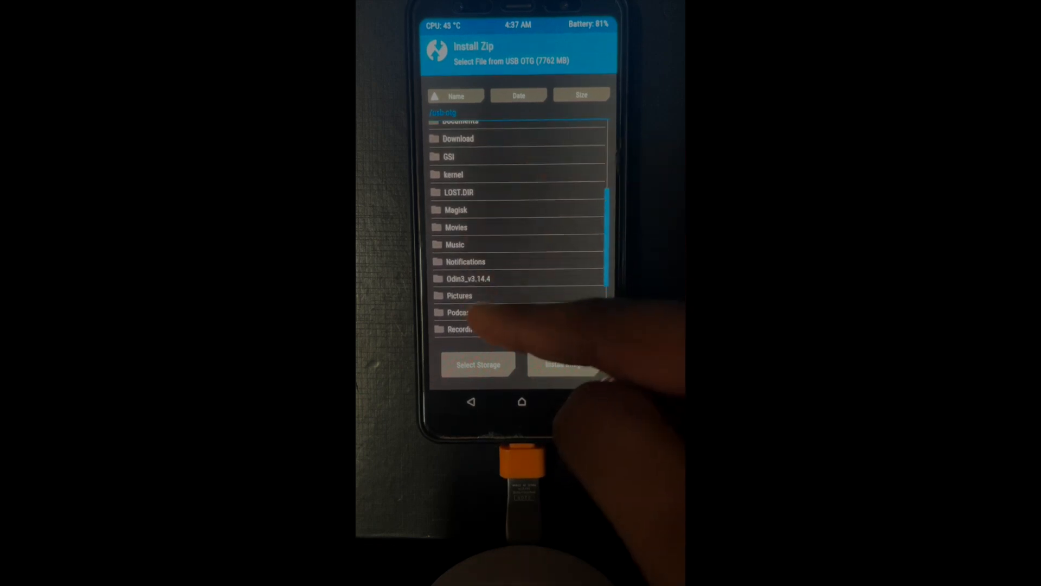
scroll(down, 3)
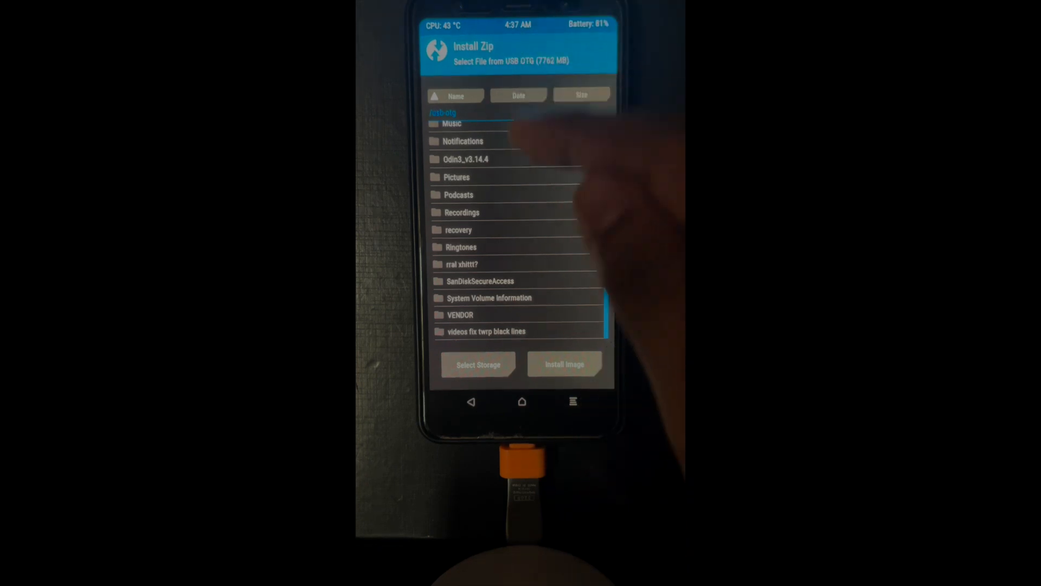
scroll(down, 3)
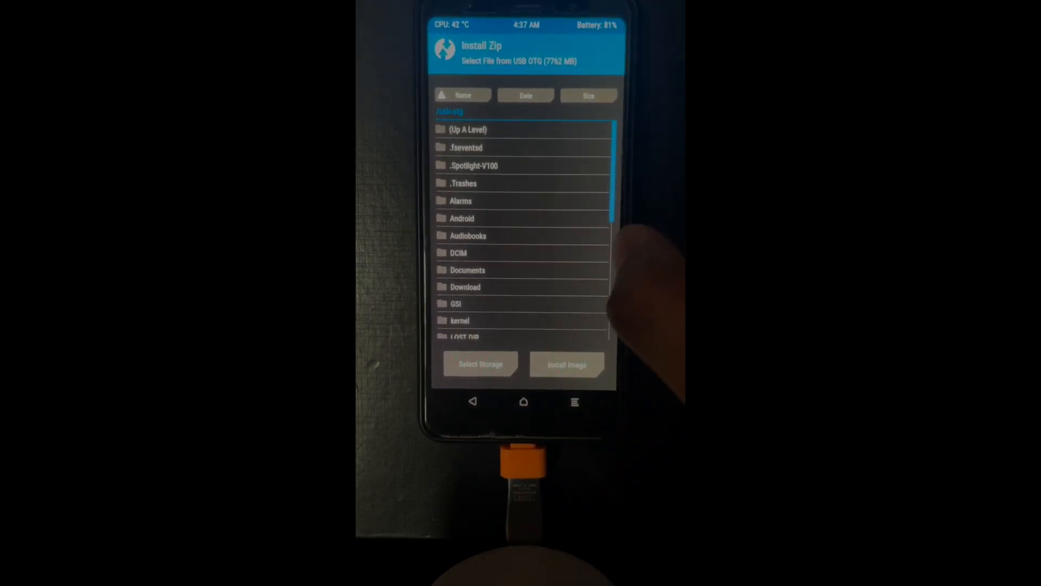
click(463, 208)
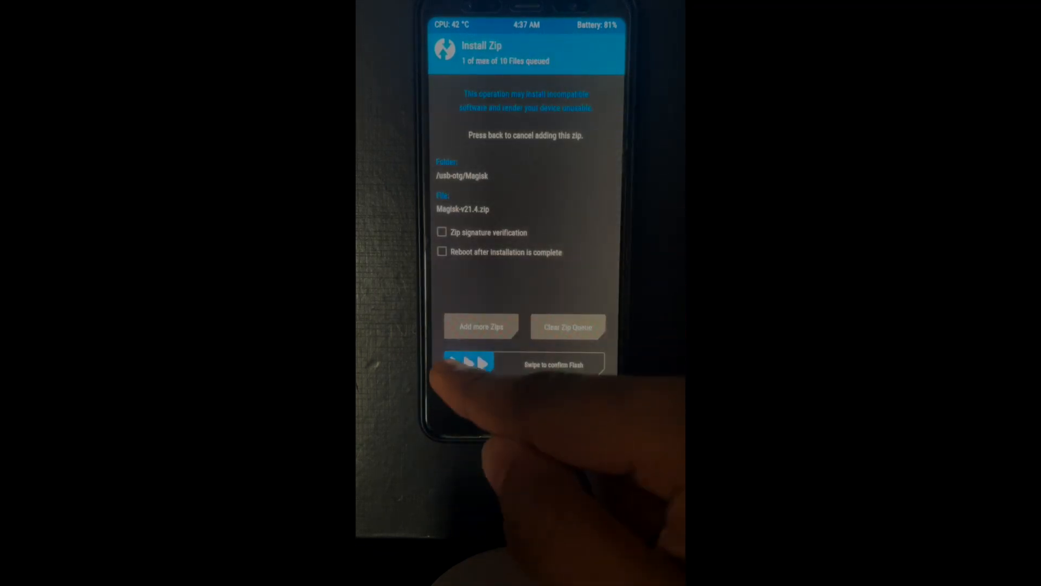
drag(468, 363, 591, 362)
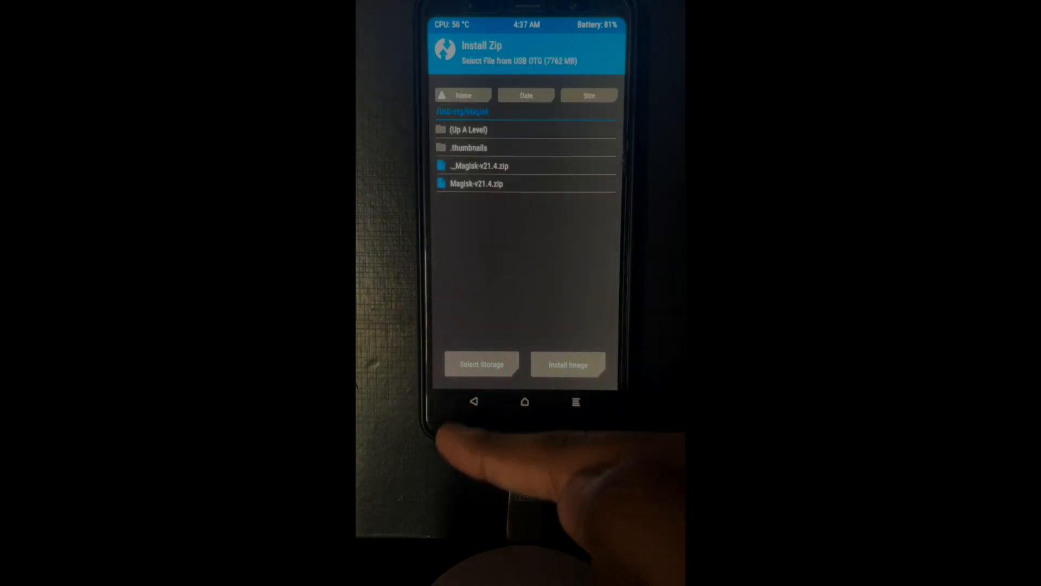
Wipe the Dalvik/ART Cache, Cache and Data partitions via Advanced Wipe.
click(473, 401)
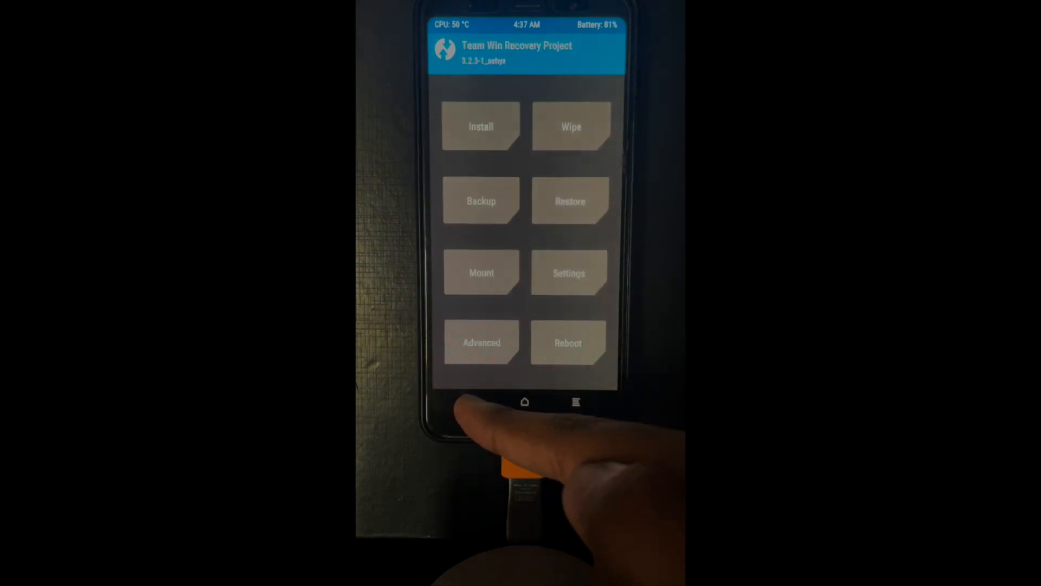
click(570, 126)
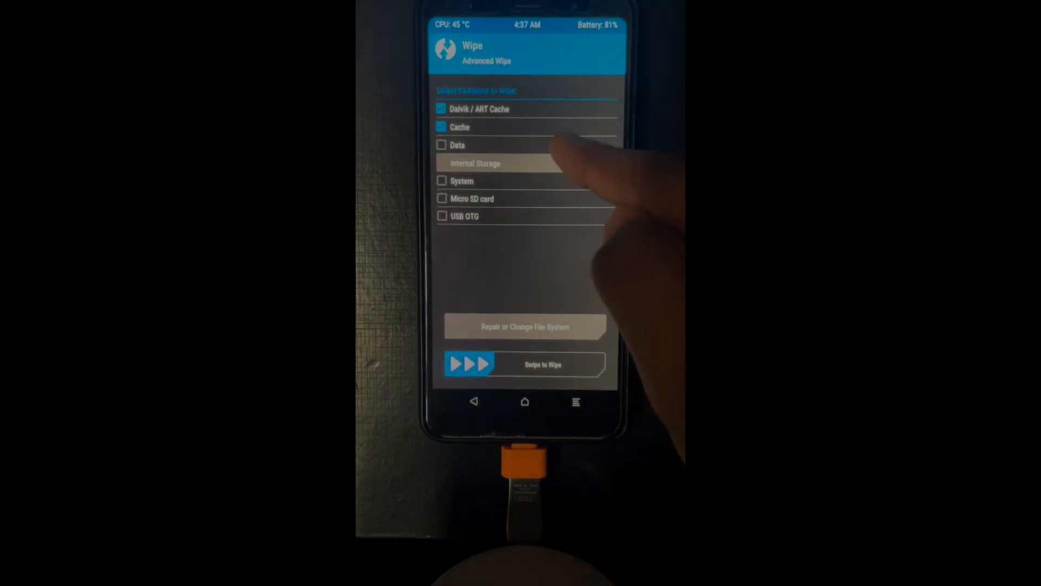
click(442, 145)
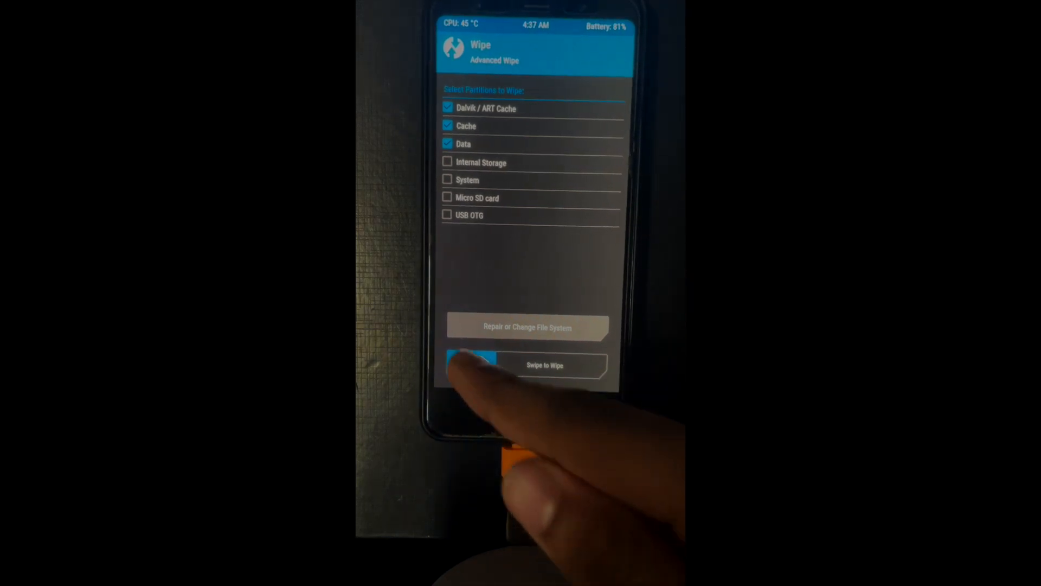
drag(471, 365, 592, 366)
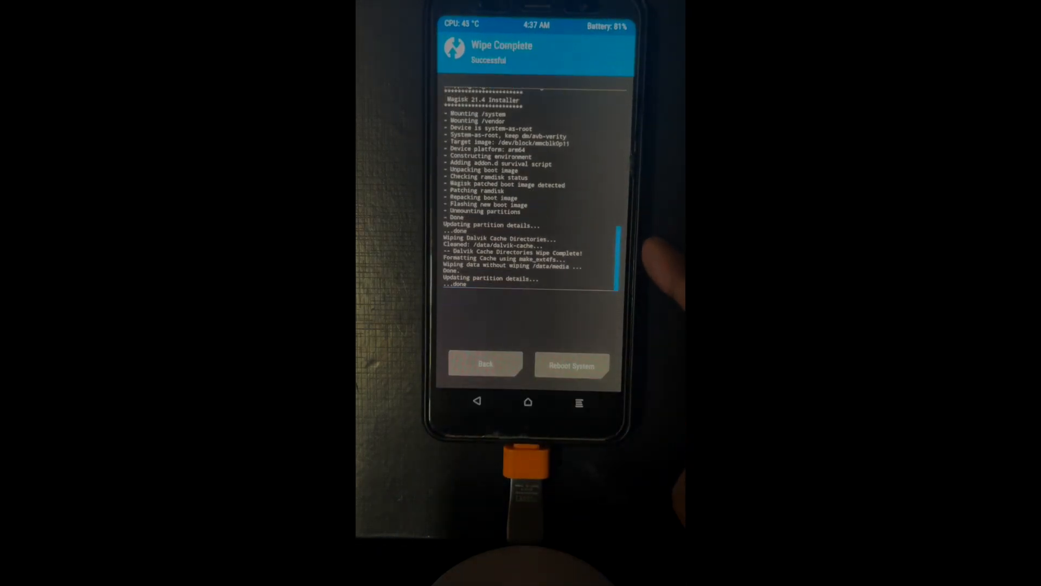
click(572, 364)
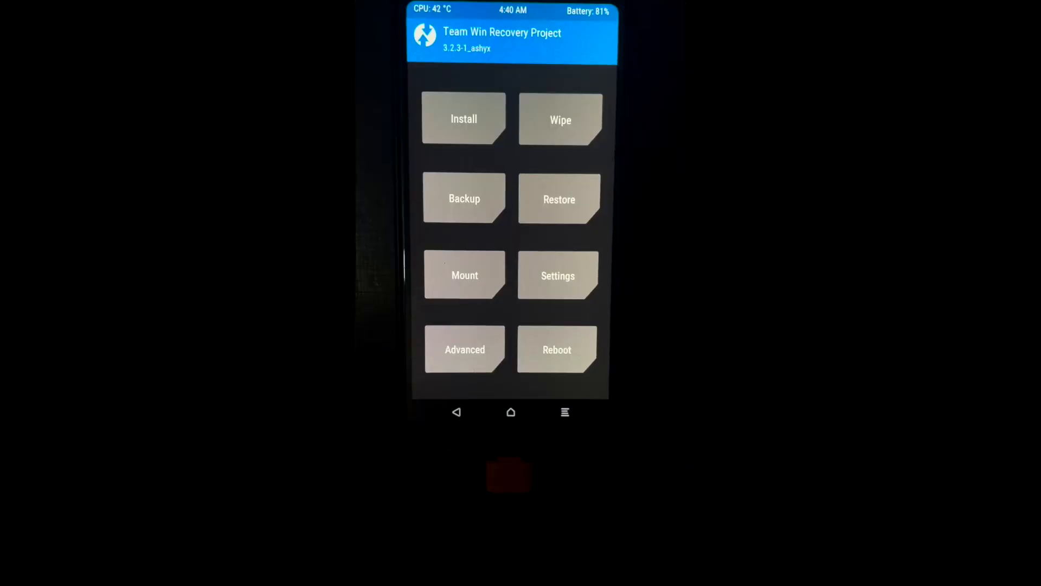
Flash lineage-19.1-20220410-UNOFFICIAL-arm64_bvS-vndklite.img from /usb-otg as a System Image.
click(464, 120)
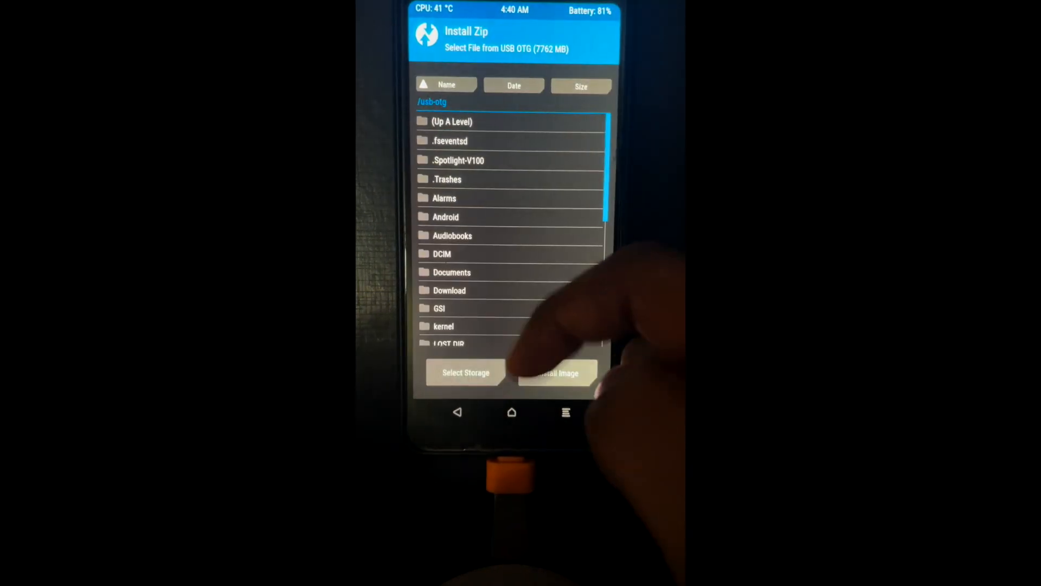
click(555, 372)
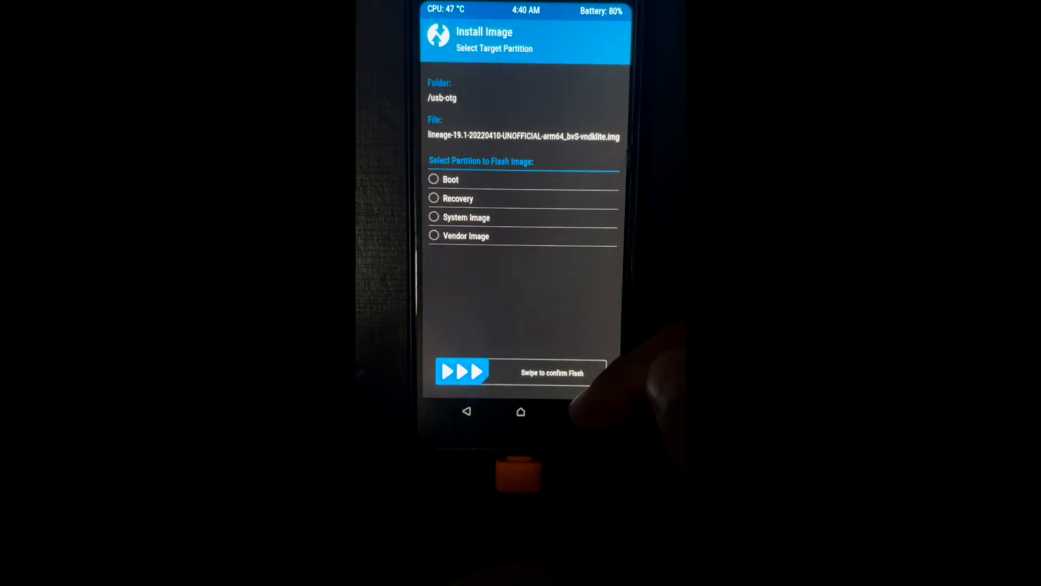
drag(463, 373, 597, 372)
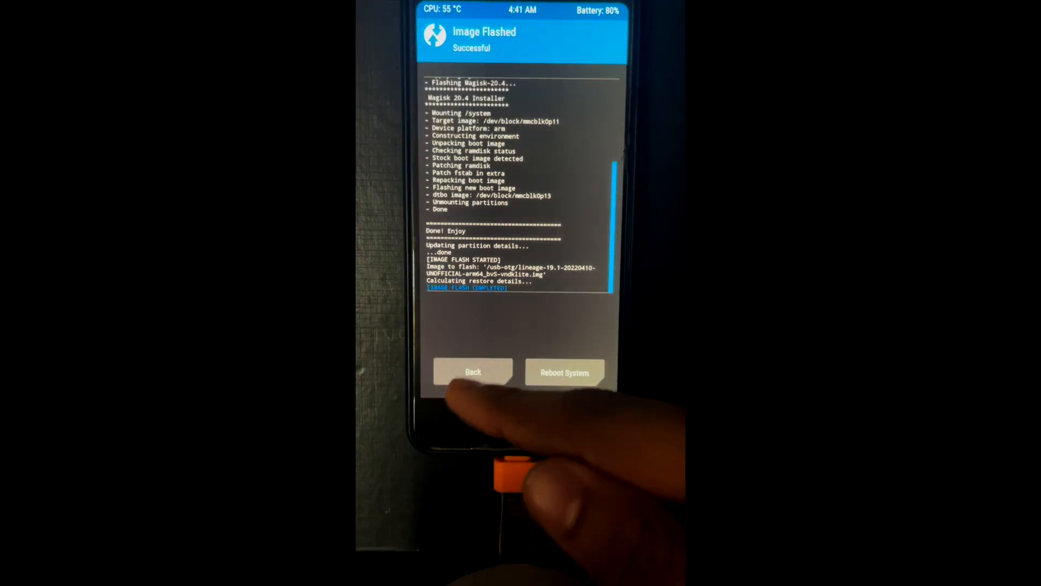
Start flashing Magisk-v21.4.zip from the Magisk folder over the new LineageOS image.
click(472, 372)
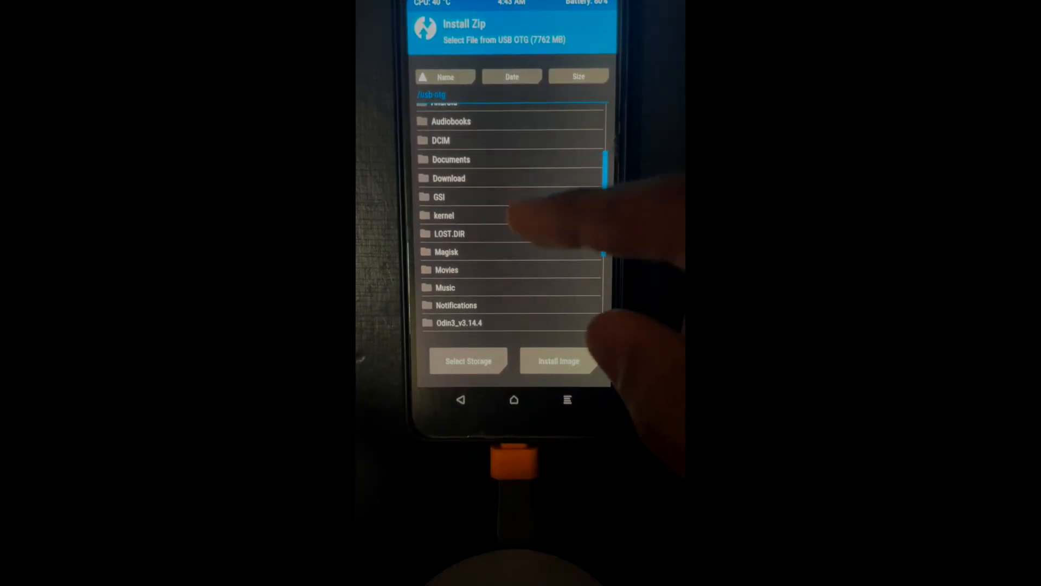
click(558, 360)
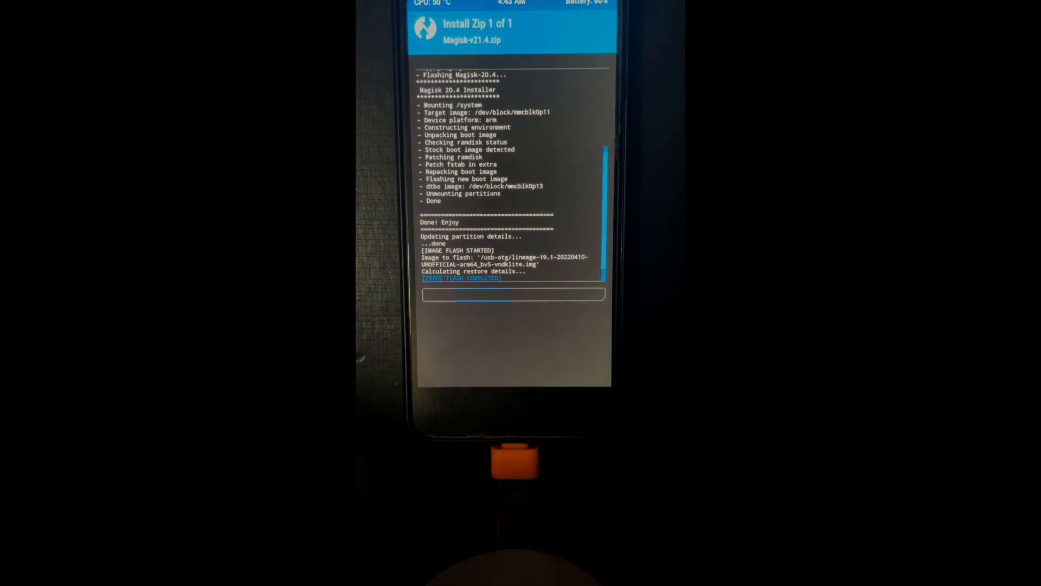